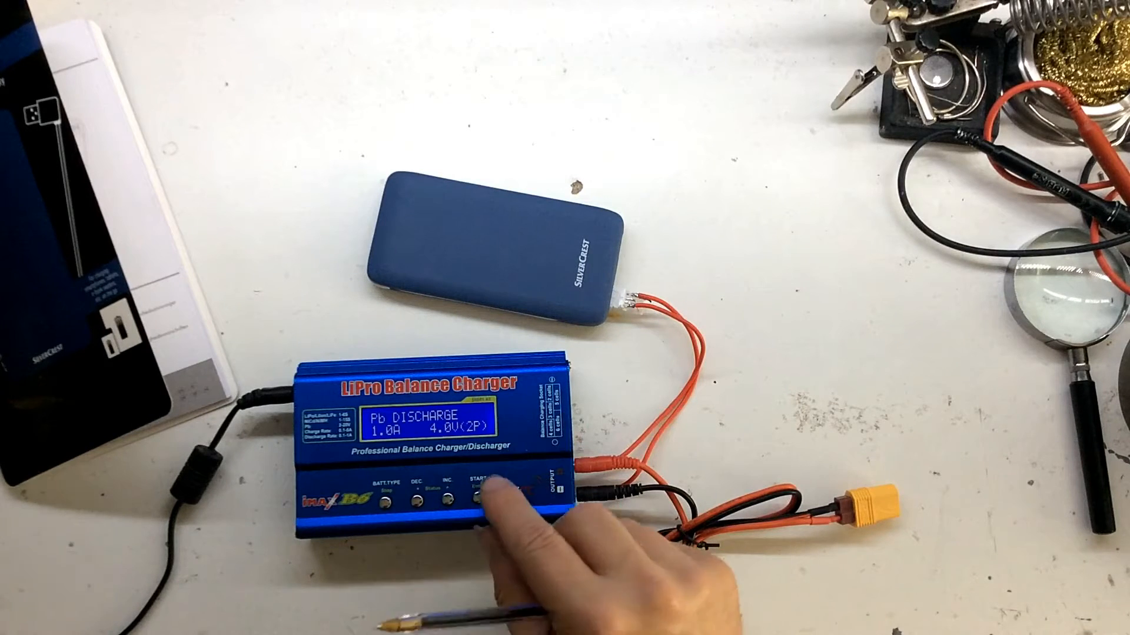
{"action": "left_click", "coordinate": [471, 479]}
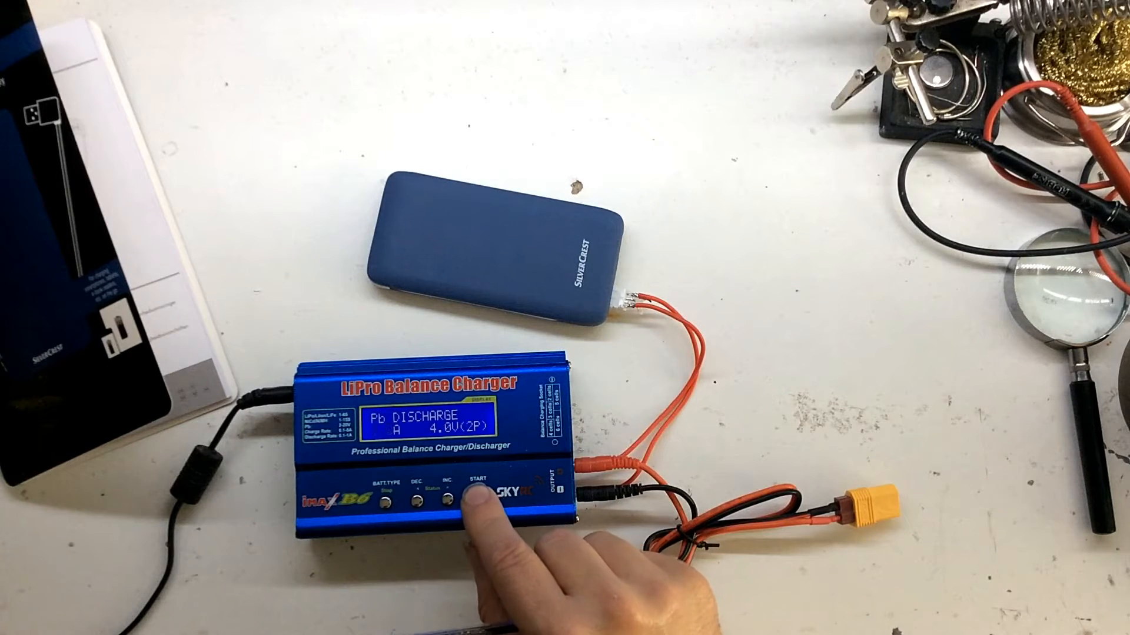
{"action": "left_click", "coordinate": [472, 495]}
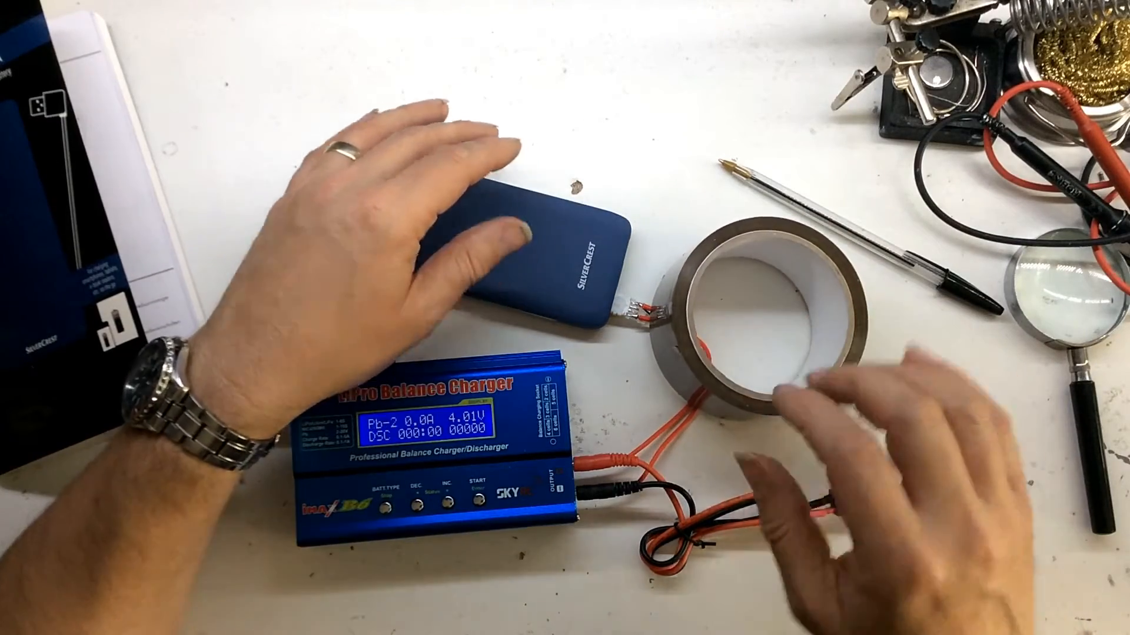
{"action": "left_click", "coordinate": [458, 490]}
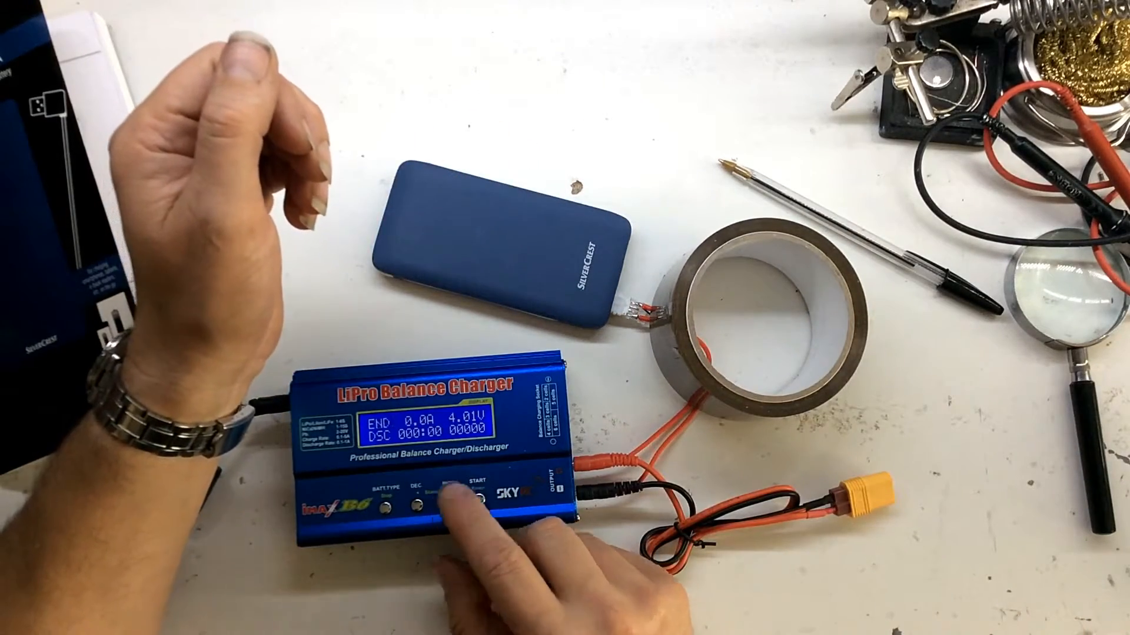
{"action": "left_click", "coordinate": [470, 492]}
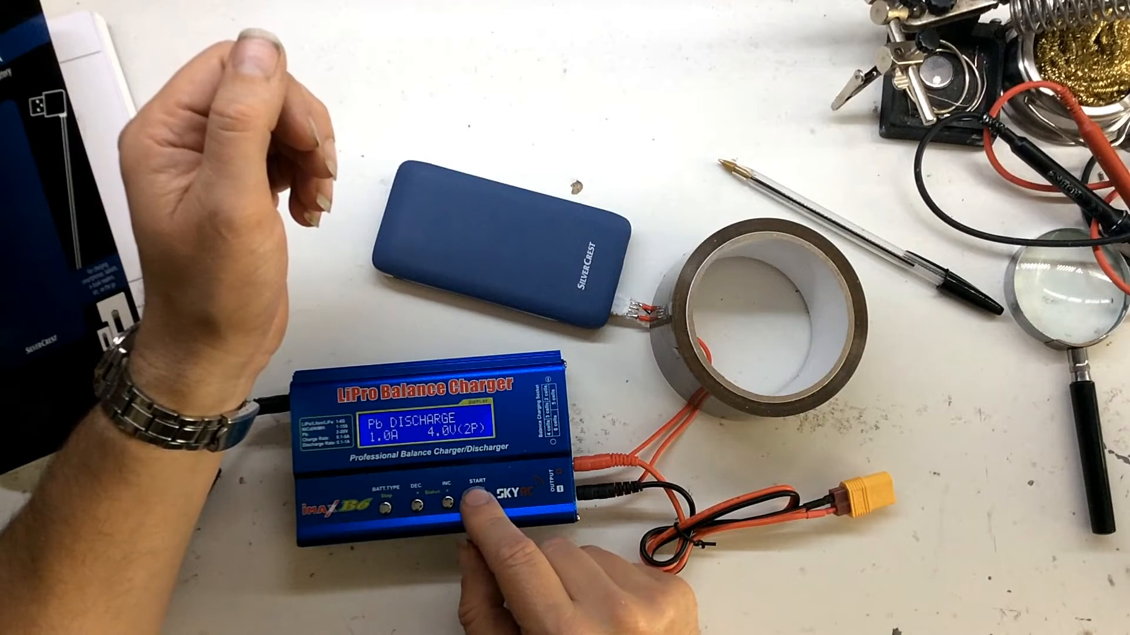
{"action": "left_click", "coordinate": [473, 497]}
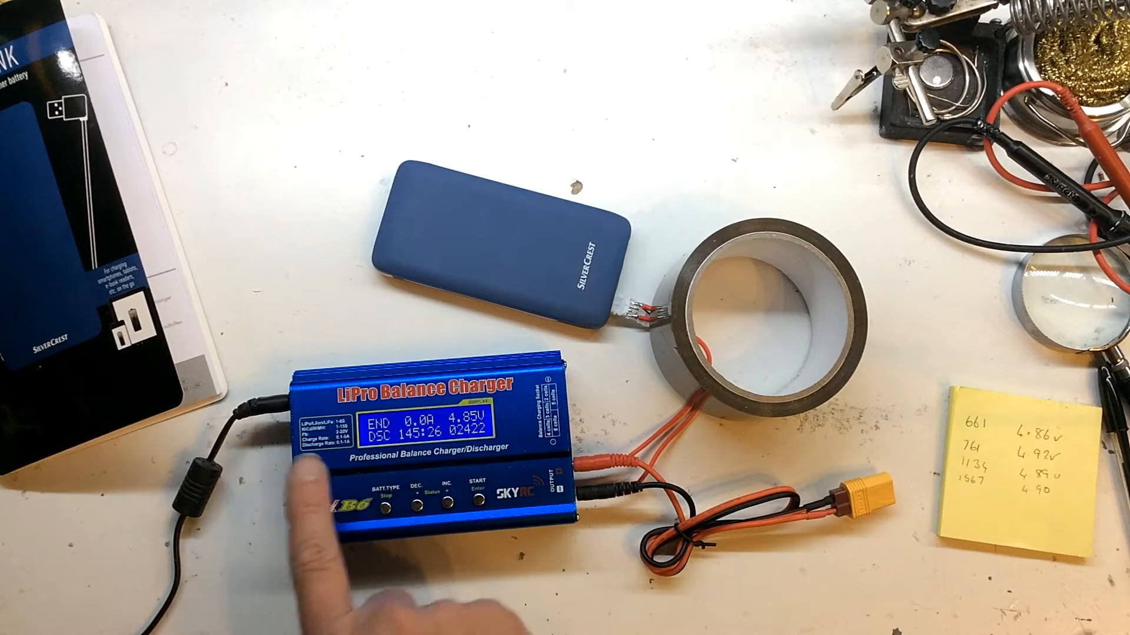
{"action": "left_click", "coordinate": [379, 492]}
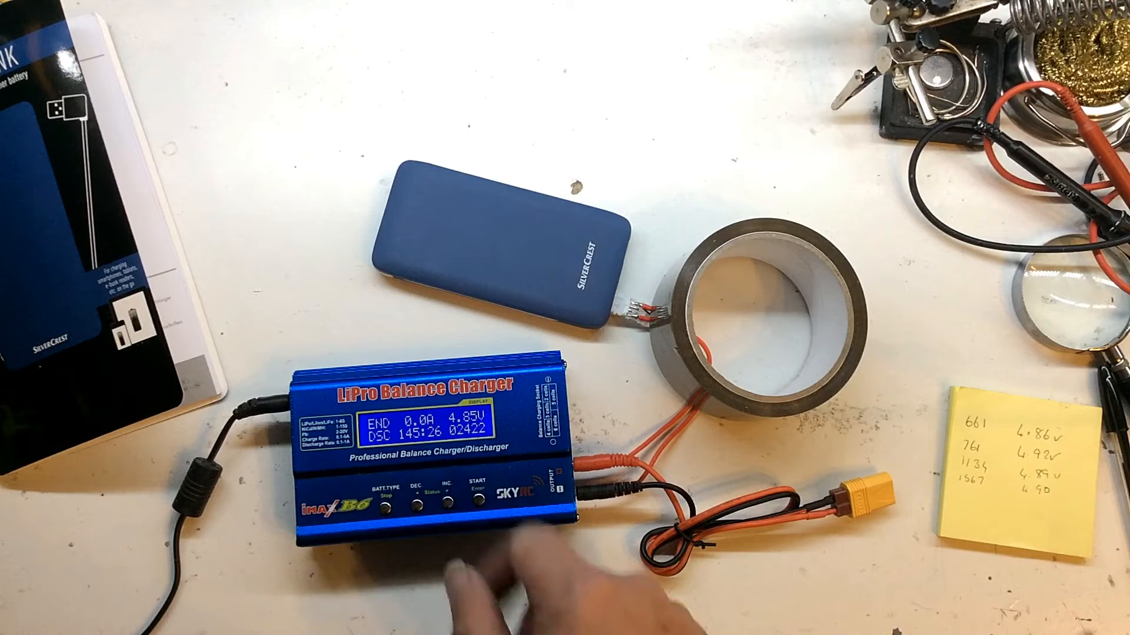
{"action": "left_click", "coordinate": [447, 494]}
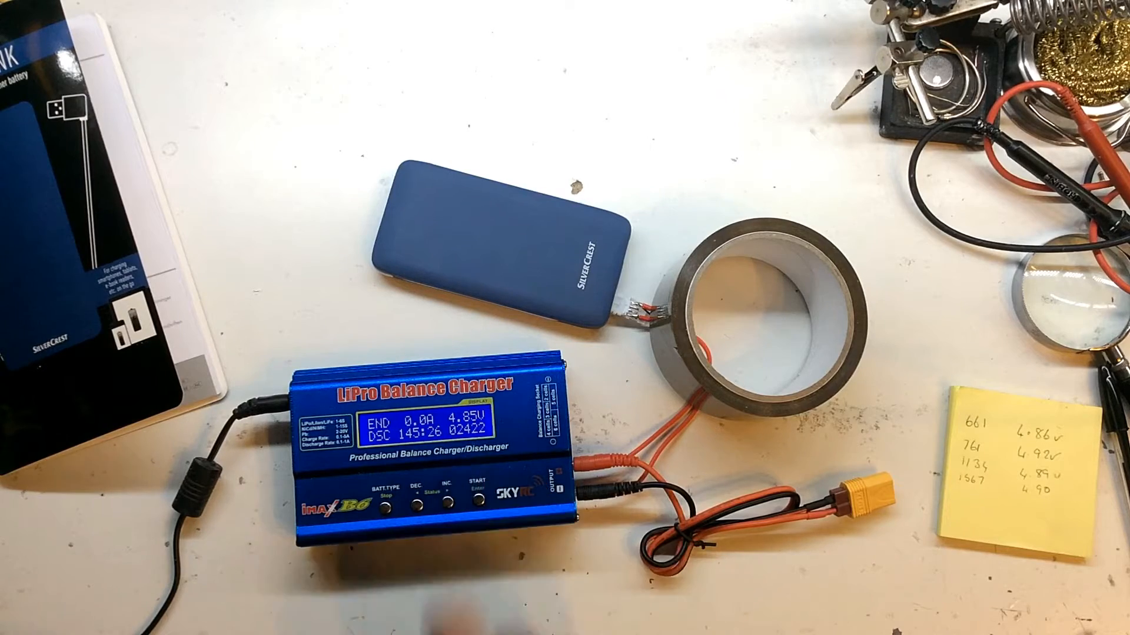
{"action": "left_click", "coordinate": [381, 495]}
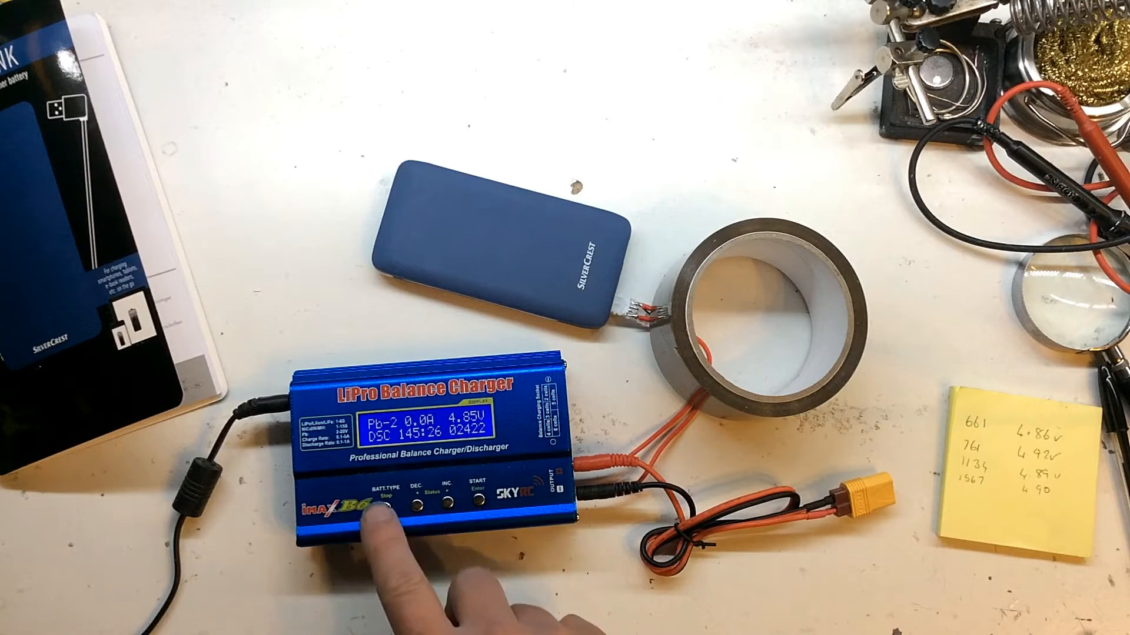
{"action": "left_click", "coordinate": [381, 511]}
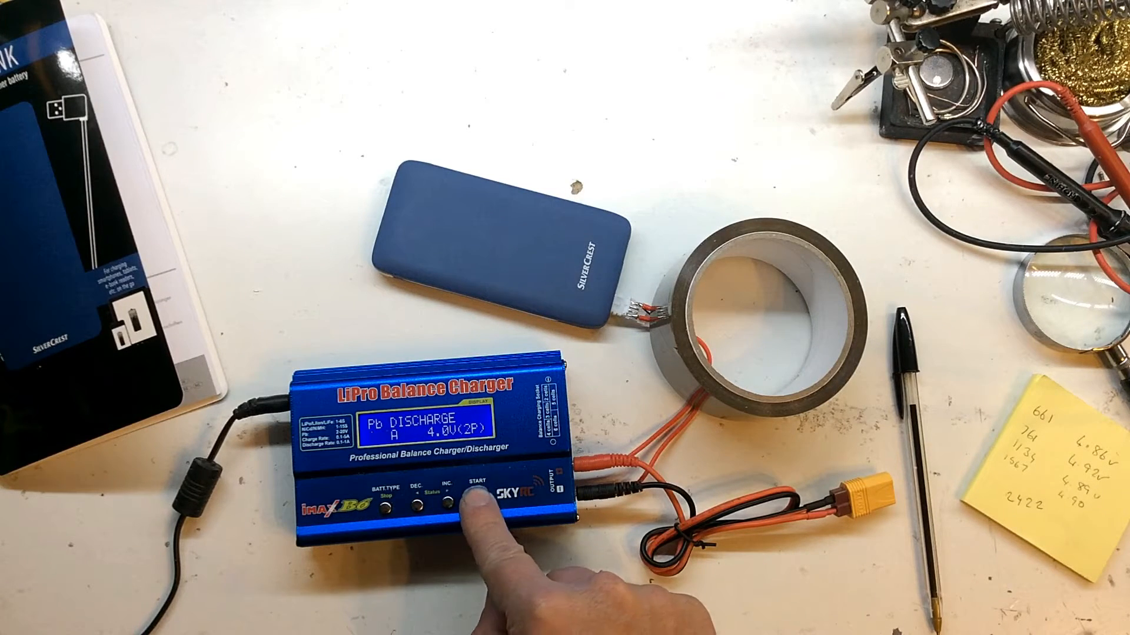
{"action": "left_click", "coordinate": [472, 499]}
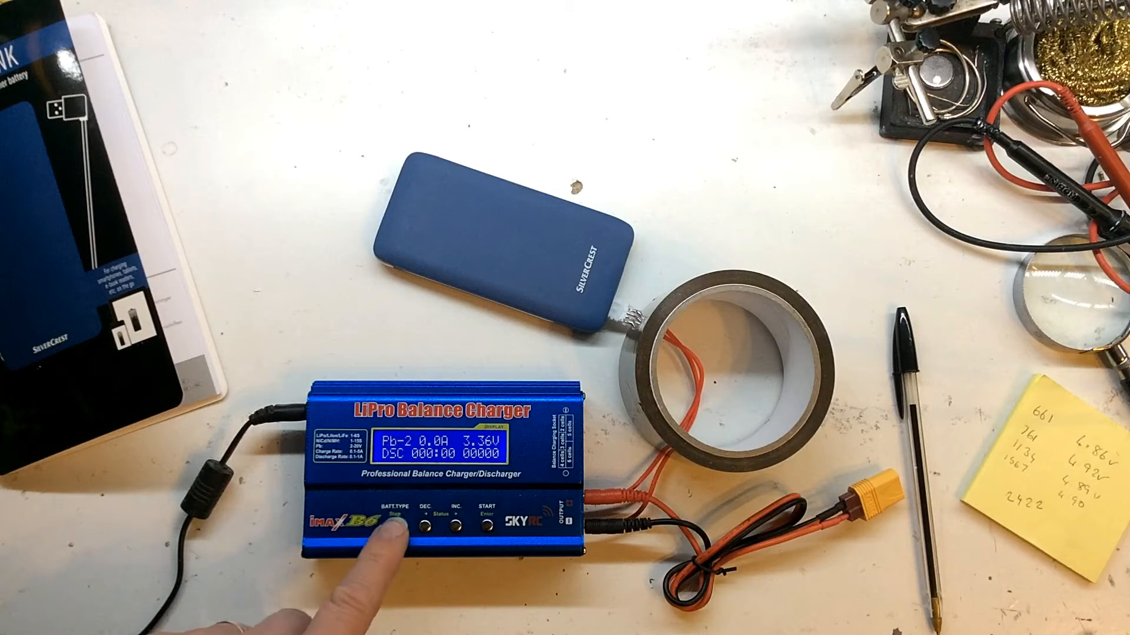
{"action": "left_click", "coordinate": [403, 510]}
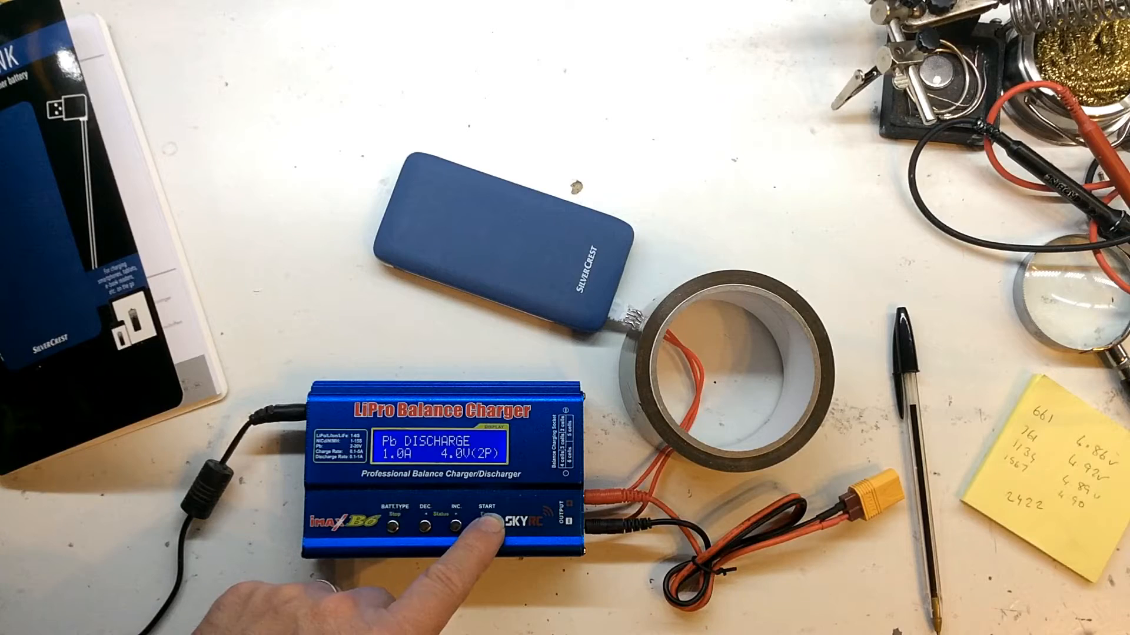
{"action": "left_click", "coordinate": [478, 530]}
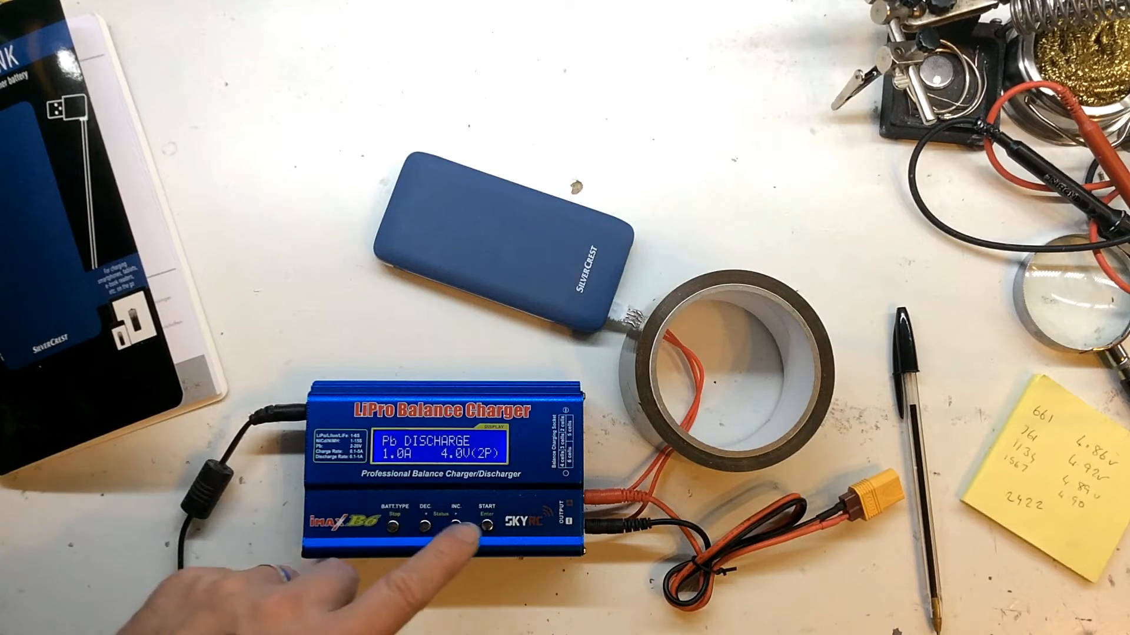
{"action": "left_click", "coordinate": [479, 507]}
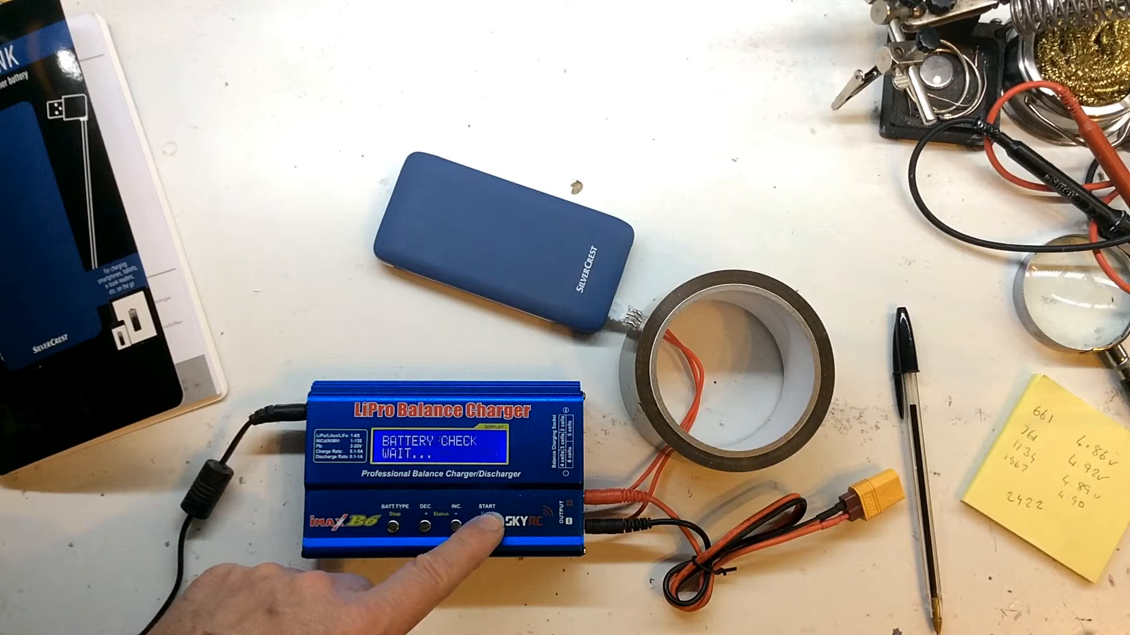
{"action": "left_click", "coordinate": [478, 526]}
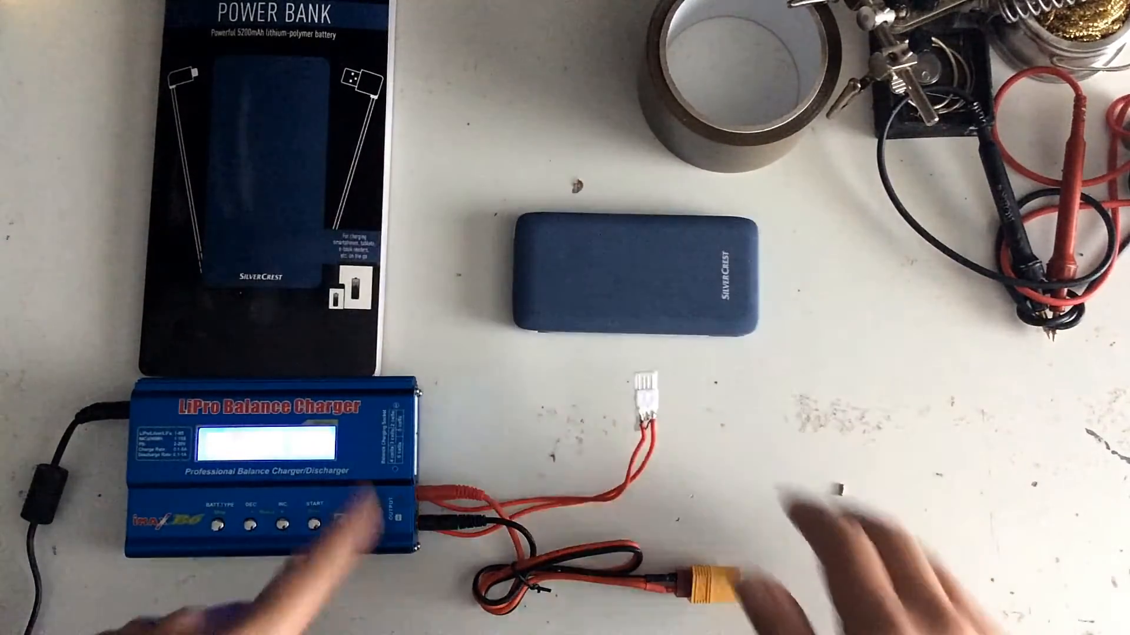
{"action": "left_click", "coordinate": [310, 520]}
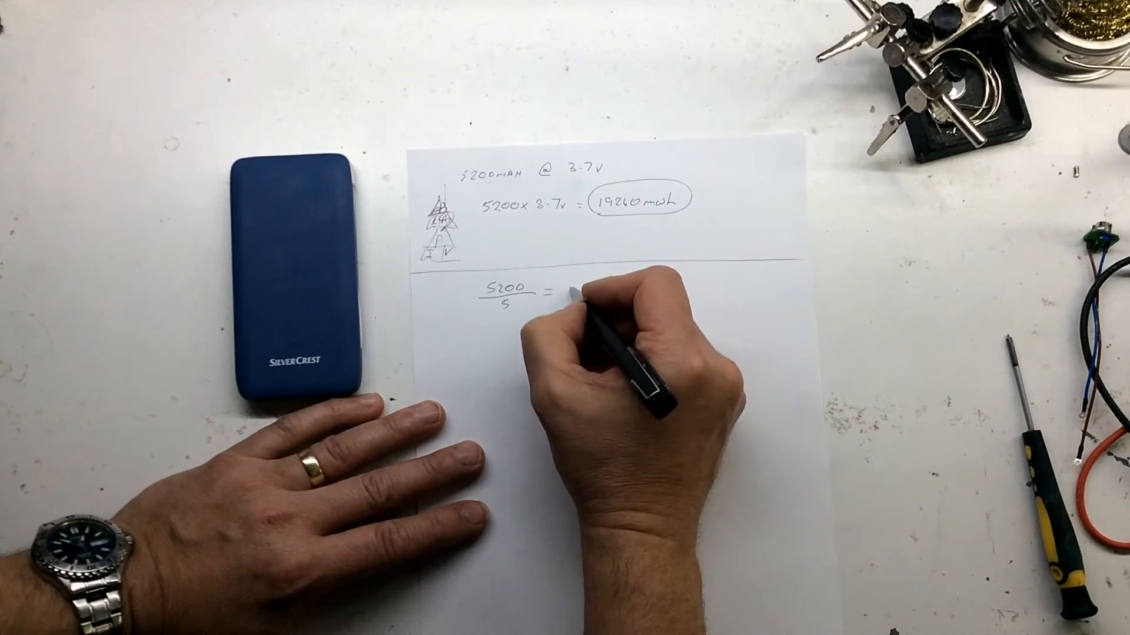
{"action": "type", "text": "38"}
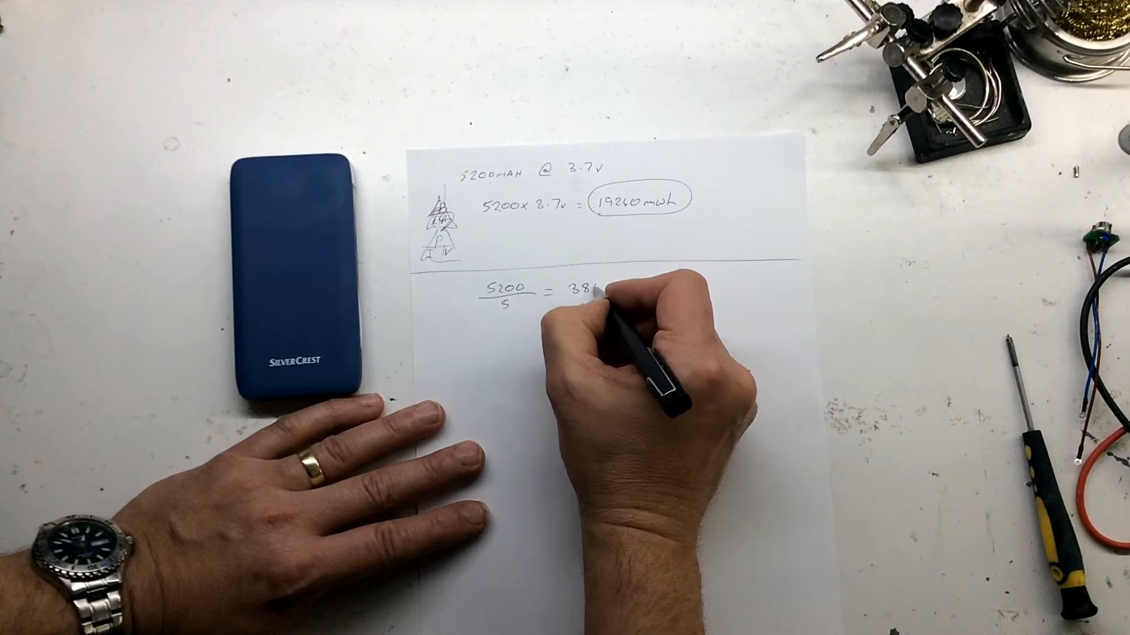